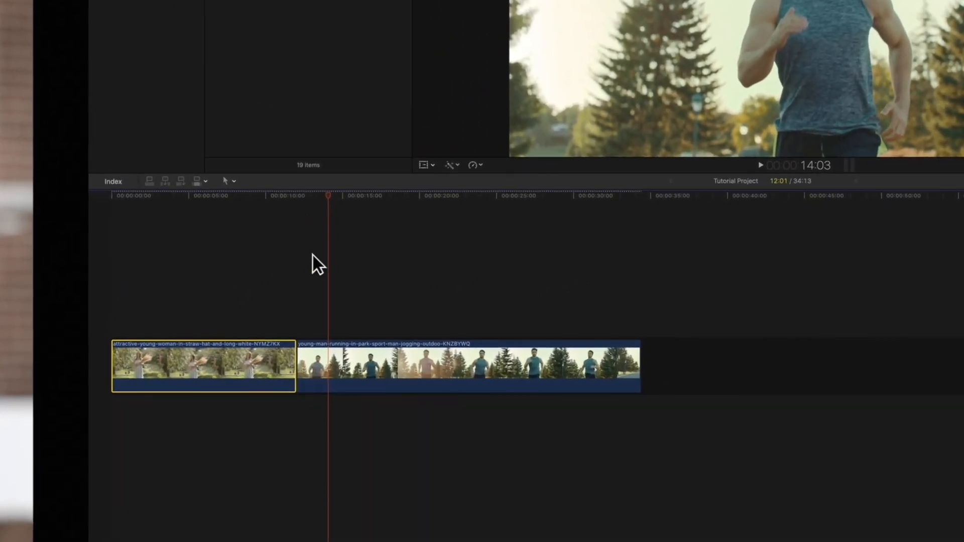
Select the straw-hat woman clip to show its Color Board 1 grade in the Inspector
left_click(245, 195)
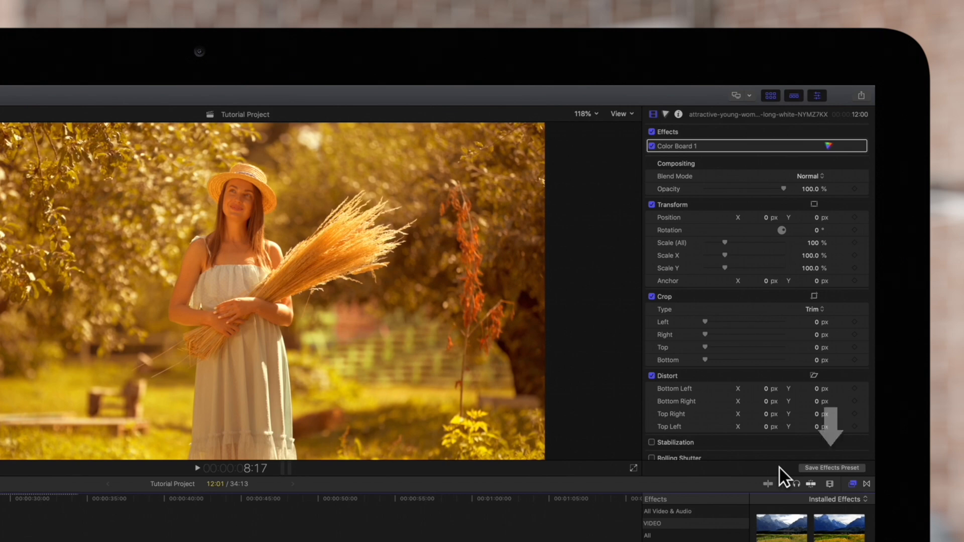
mouse_move(826, 477)
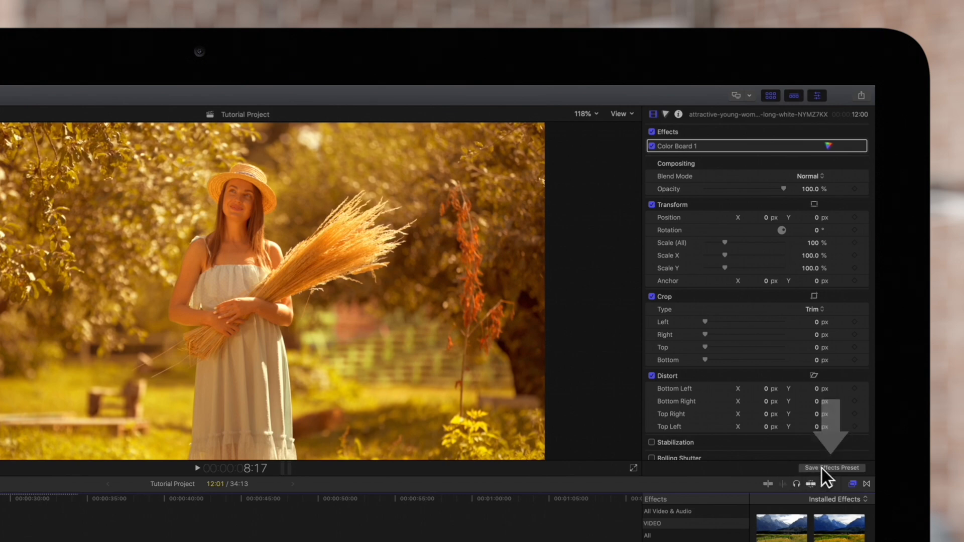
Save Color Board 1 as preset 'Golden Hour' in Light category, Stretch to Fit
left_click(830, 467)
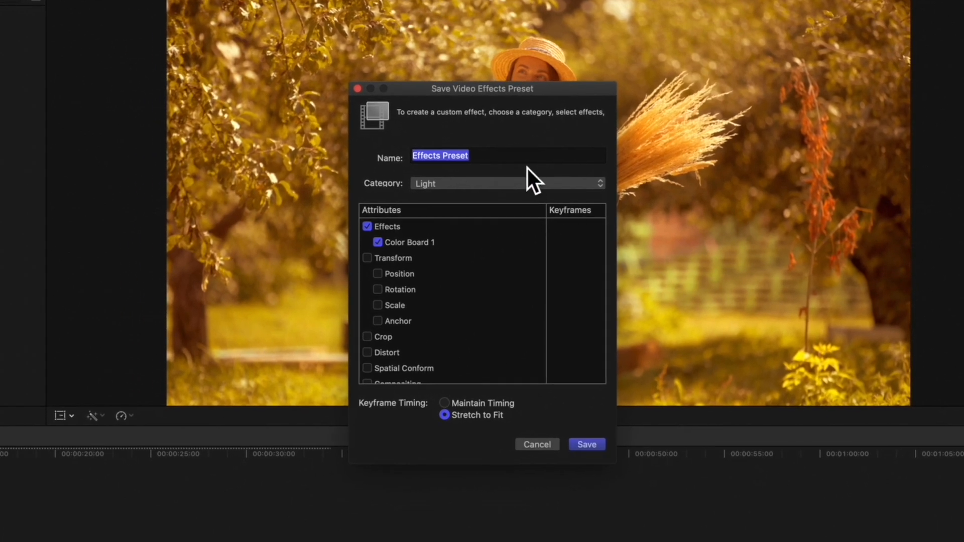
type("Golden Hour")
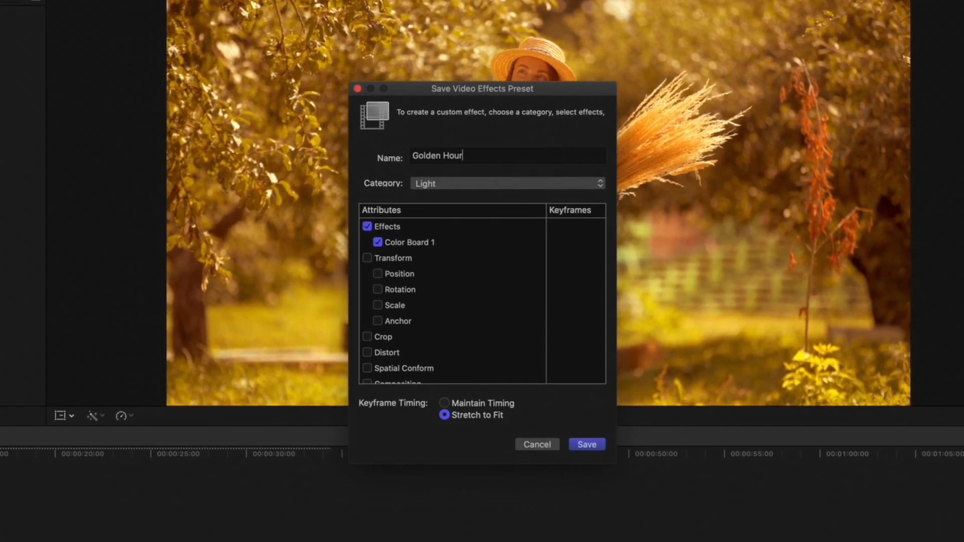
left_click(505, 184)
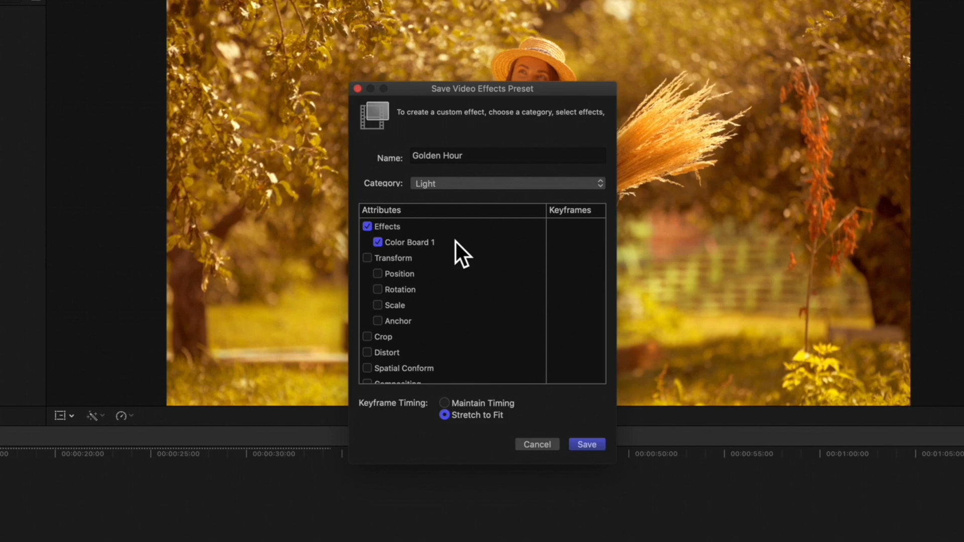
mouse_move(526, 430)
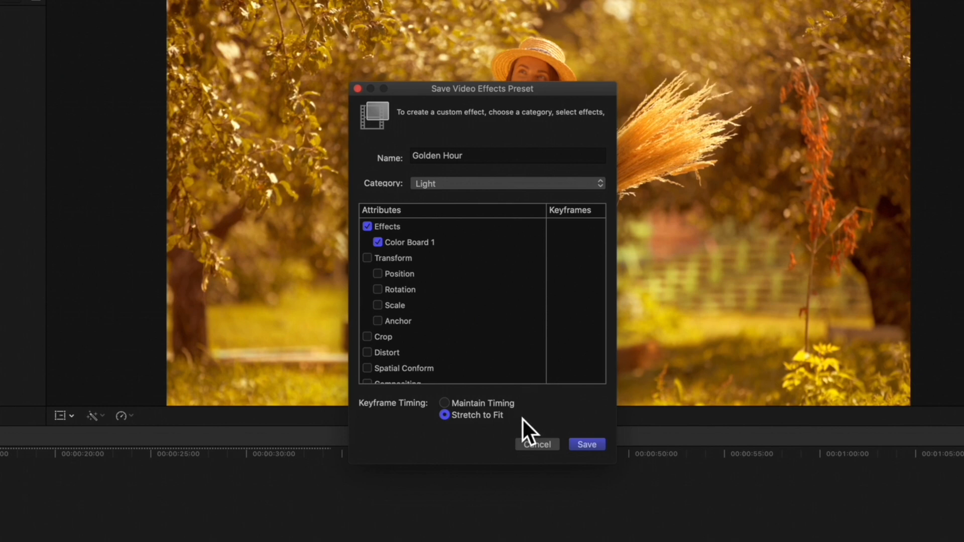
left_click(460, 155)
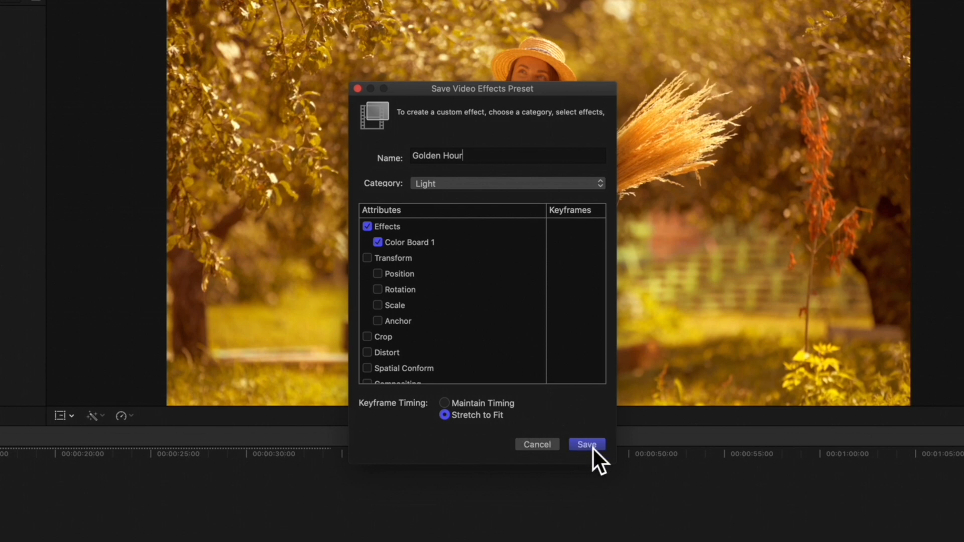
left_click(585, 444)
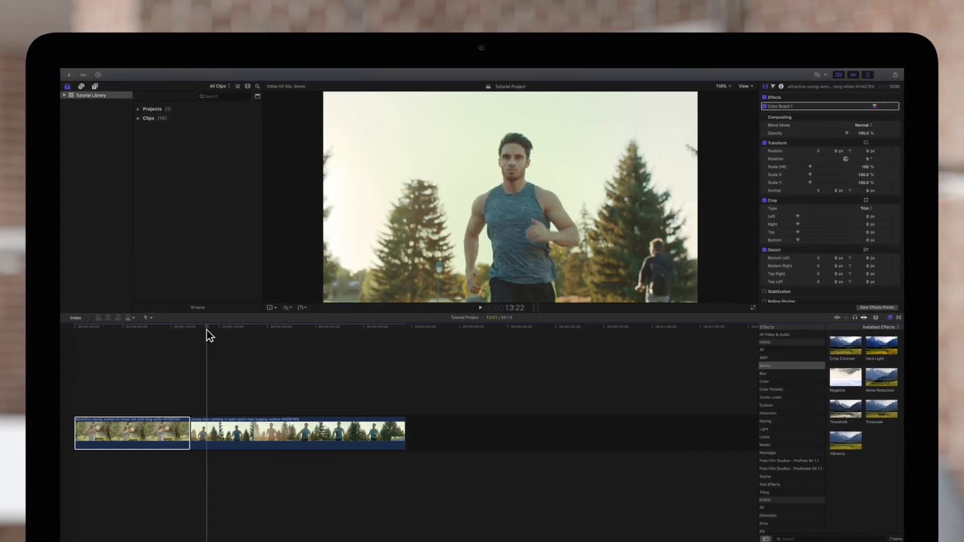
Apply the Golden Hour effect from the Light category to the running man clip
left_click(299, 432)
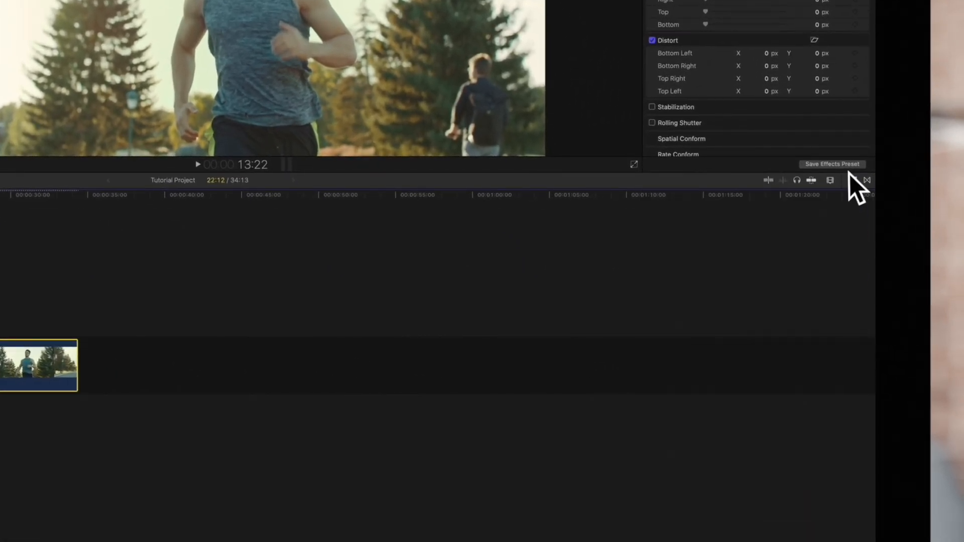
left_click(855, 181)
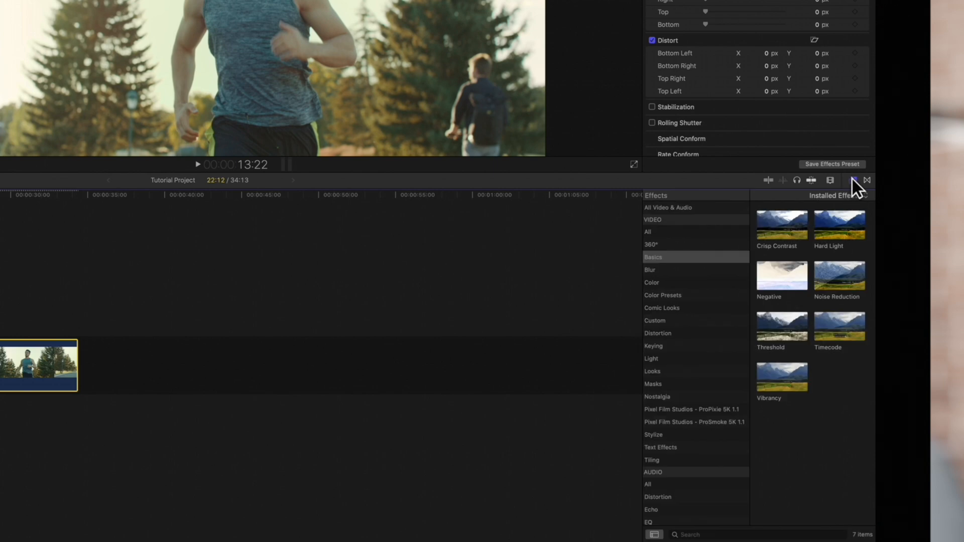
left_click(652, 358)
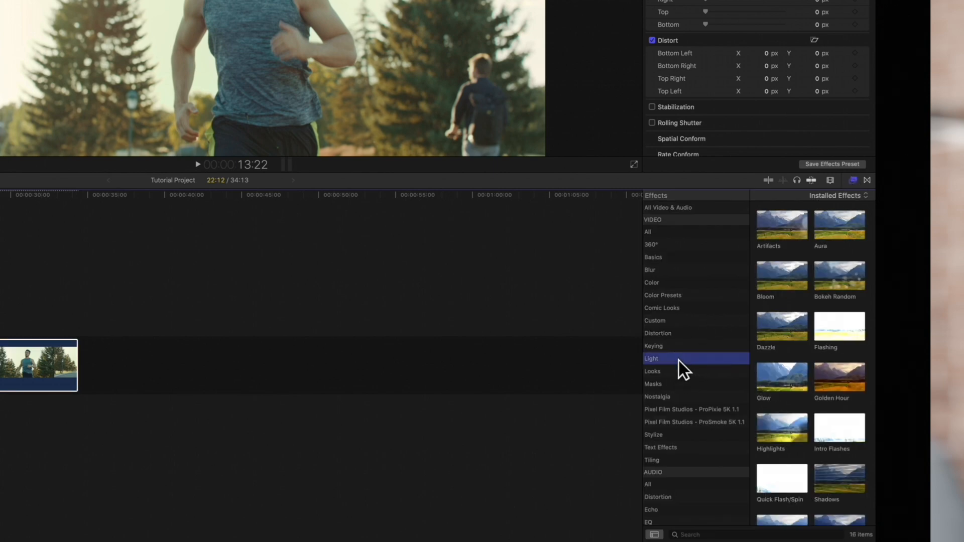
left_click(839, 376)
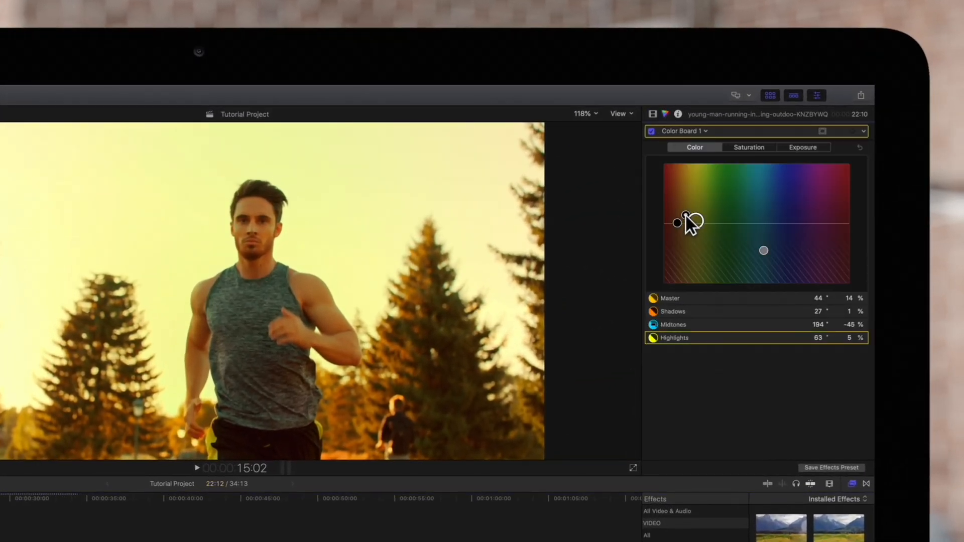
Shift the Highlights and Master color pucks to tweak the running clip's tint
left_click_drag(676, 222, 701, 224)
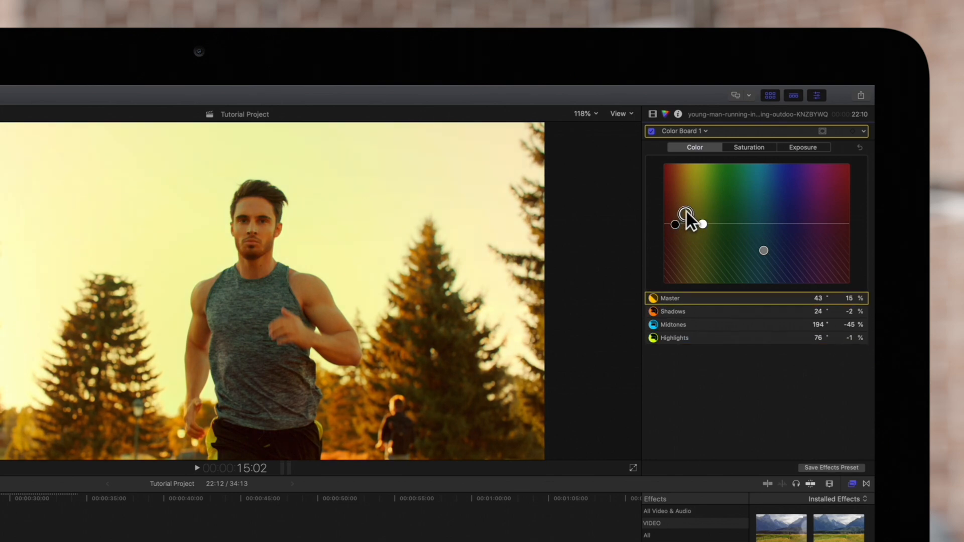
left_click_drag(700, 223, 679, 210)
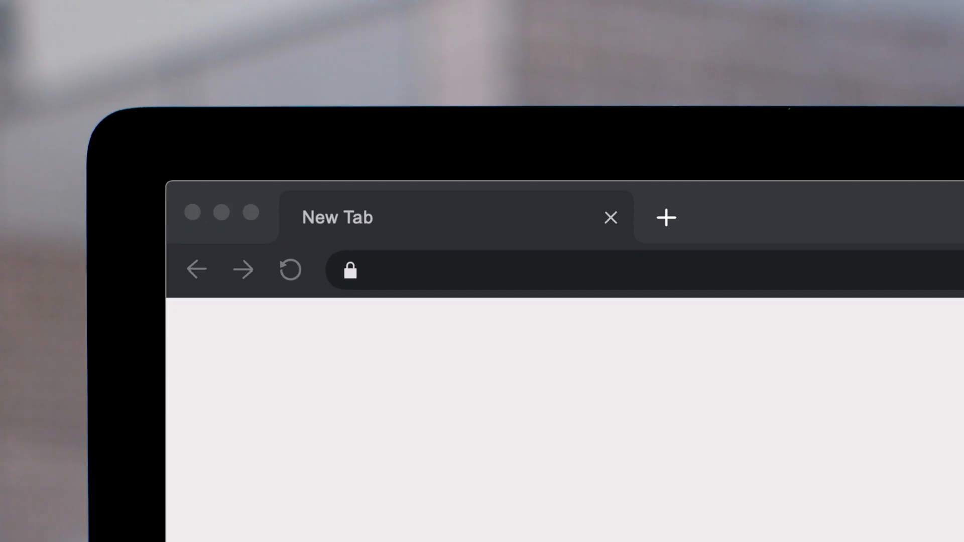
Visit pixelfilmstudios.com and scroll through the featured Final Cut Pro X plugins
type("pixelfilmstudios.com")
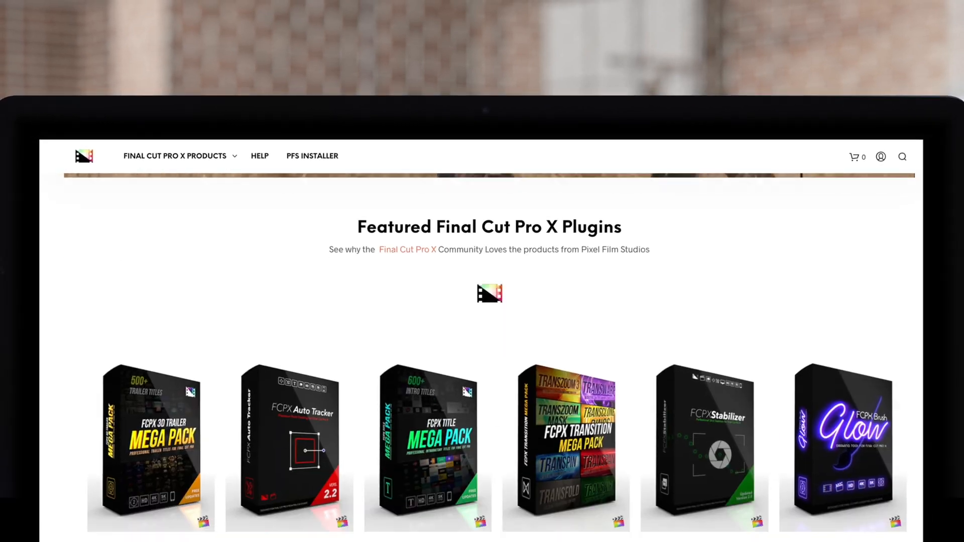
scroll("down", 3)
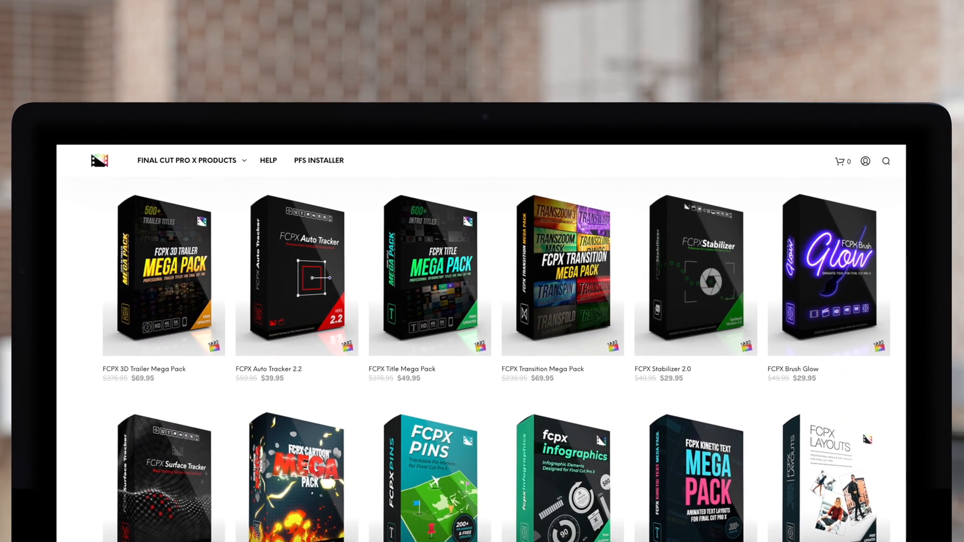
scroll("down", 3)
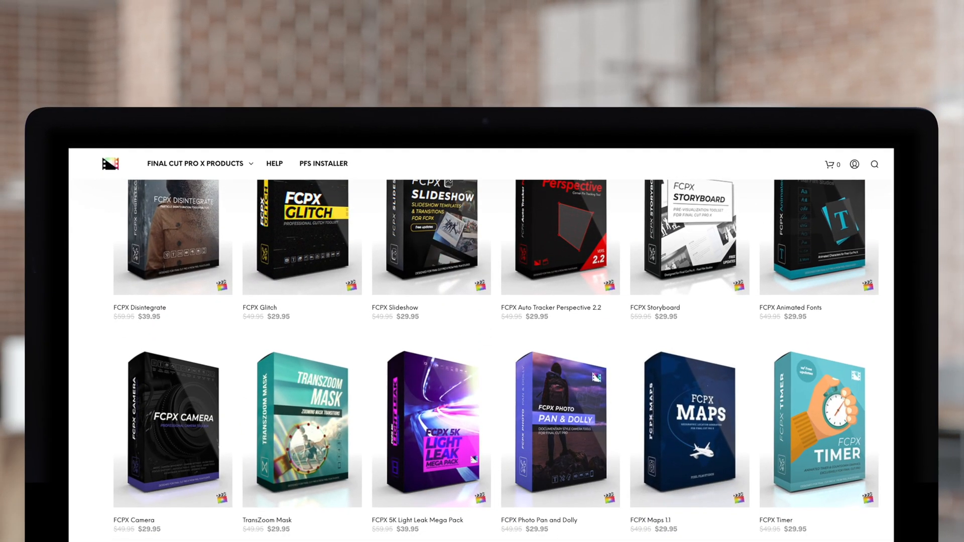